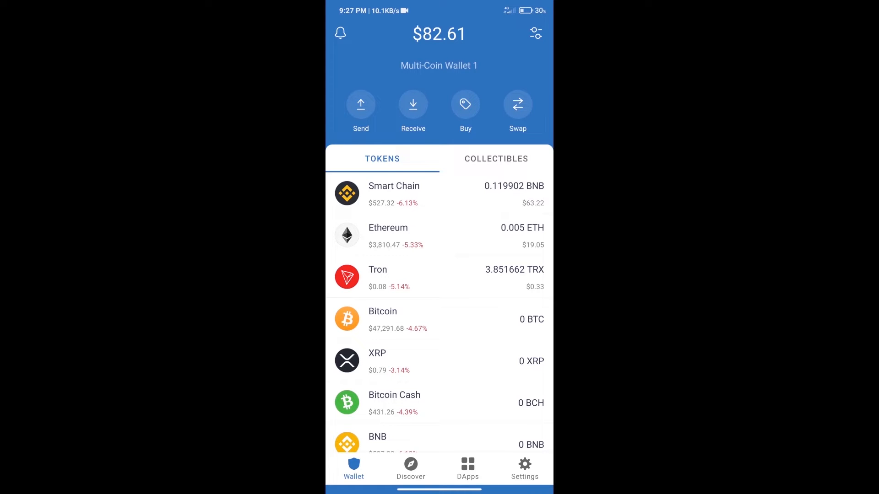
Search the buy-coin list for 'bn', then return to the wallet home screen.
click(465, 105)
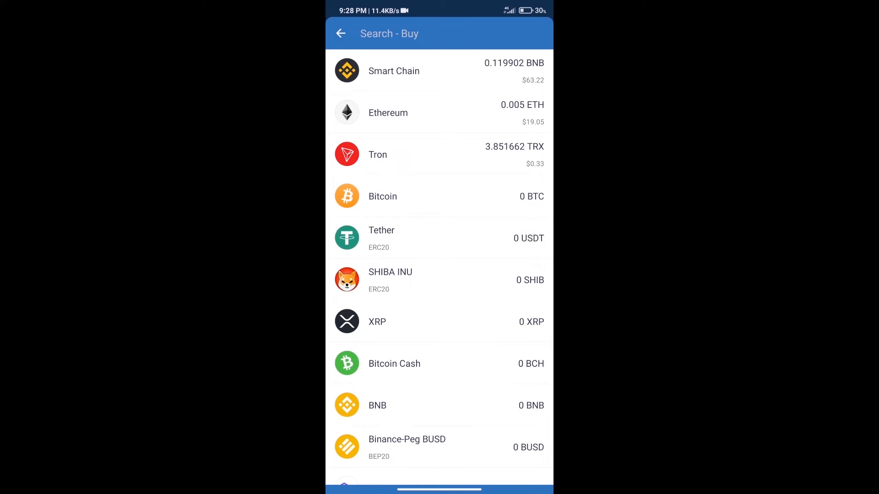
text(bnb)
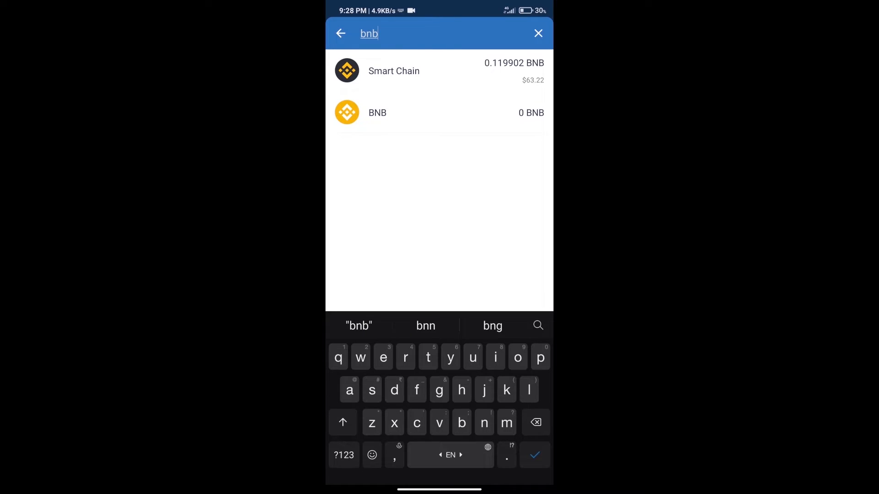
click(377, 113)
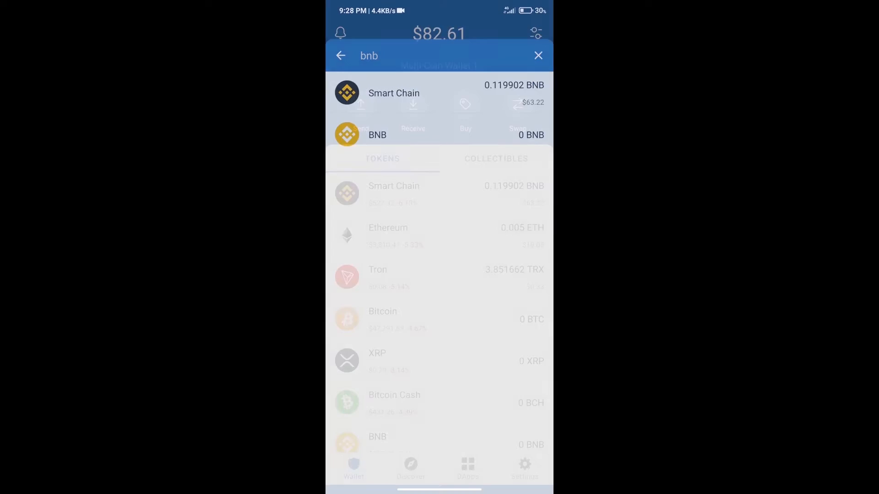
Launch PancakeSwap from the Popular list in the DApps section.
click(538, 55)
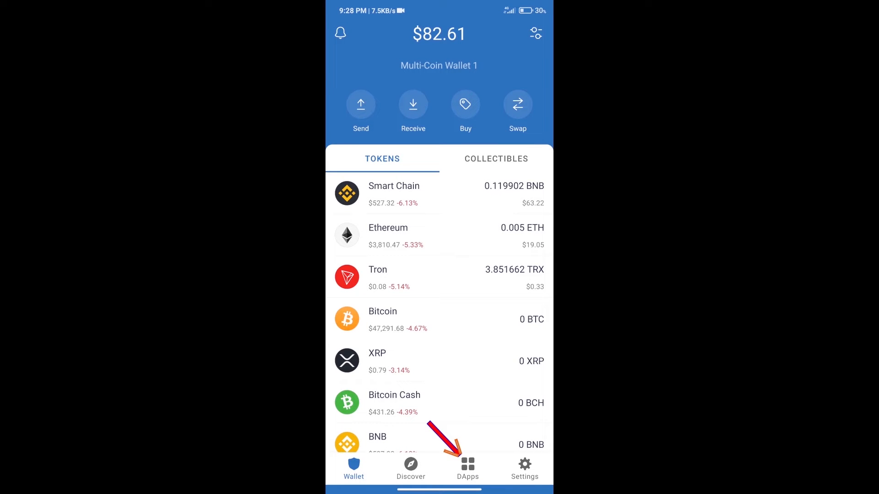
click(467, 468)
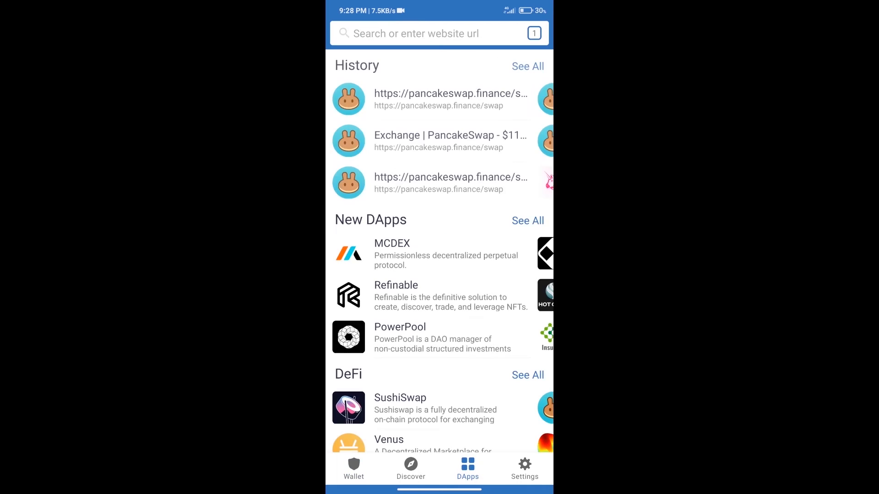
scroll(down, 3)
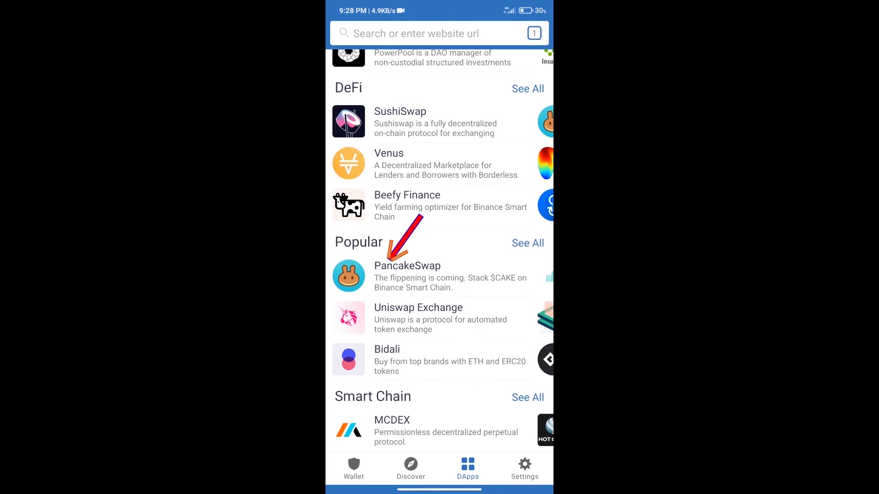
click(407, 275)
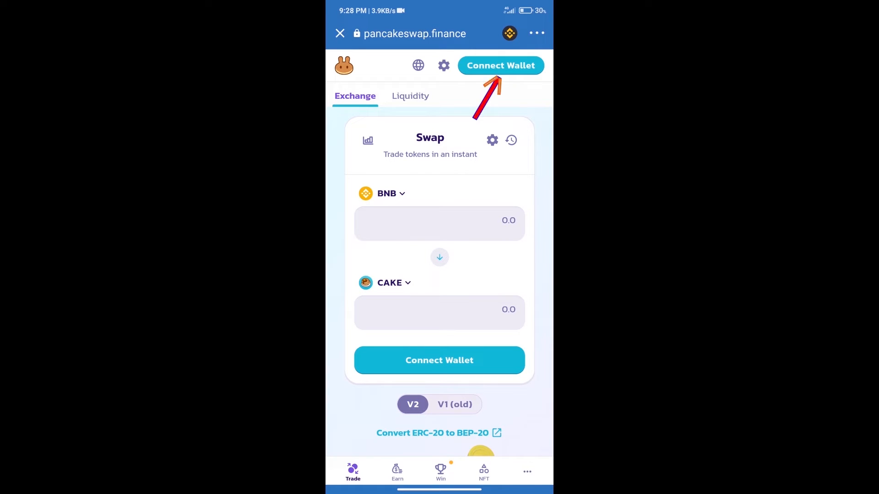
Connect Trust Wallet to PancakeSwap, showing a 0.119902 BNB balance.
click(500, 65)
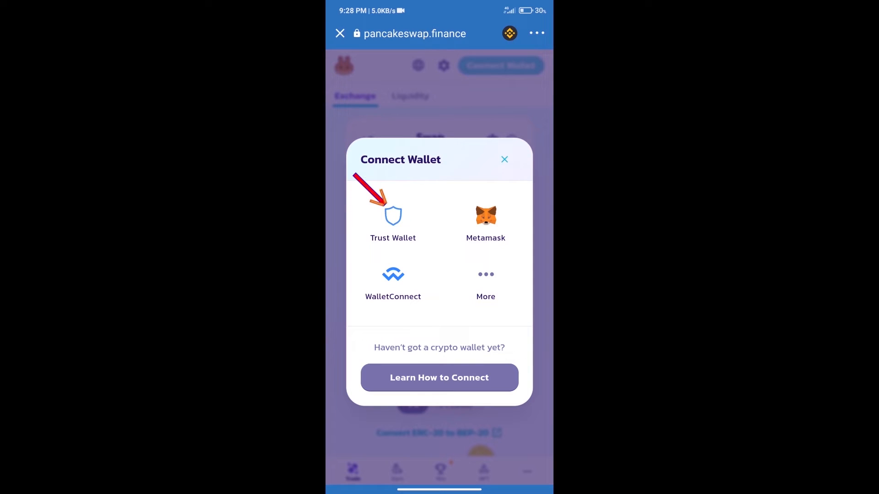
click(503, 160)
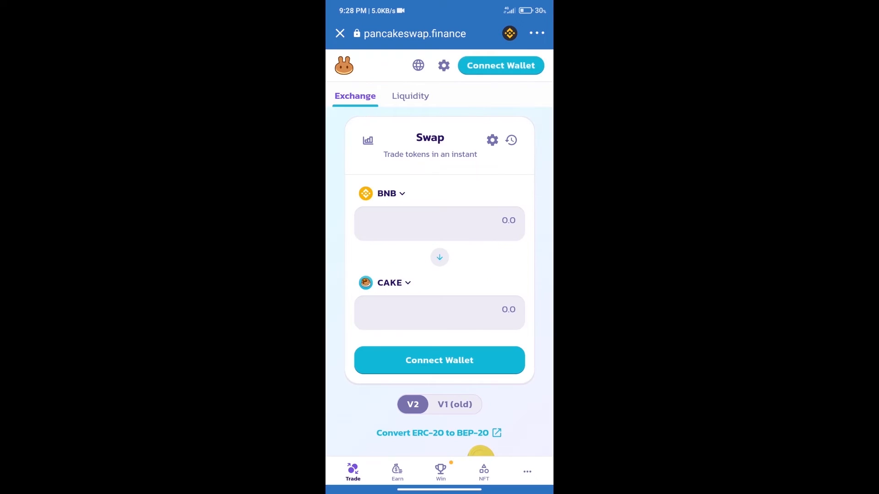
click(500, 65)
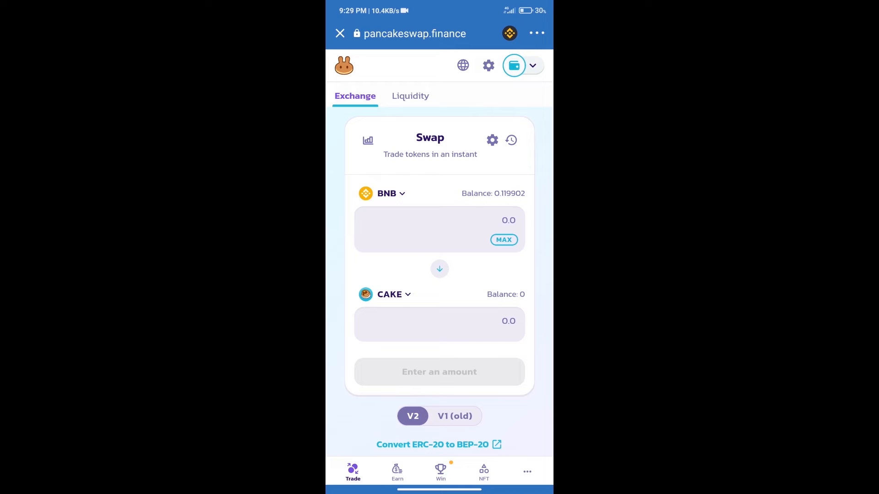
Import TRAVA by its pasted contract address as the receive token opposite BNB.
click(389, 294)
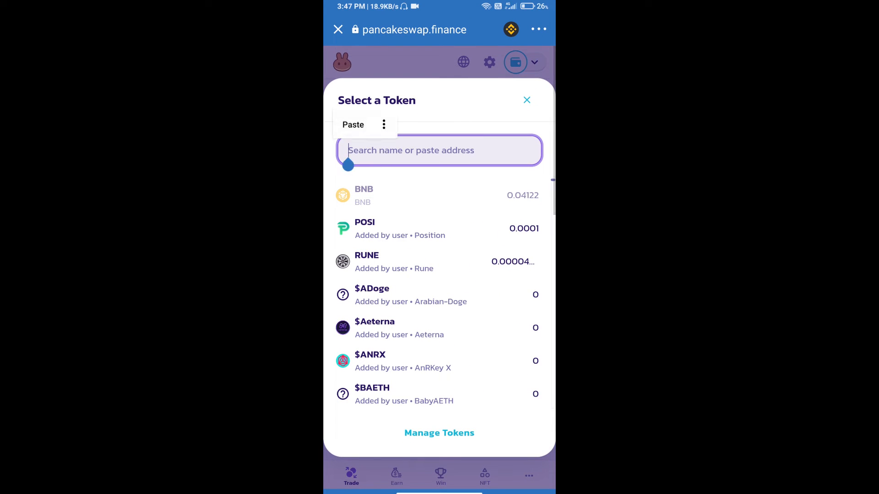
click(353, 124)
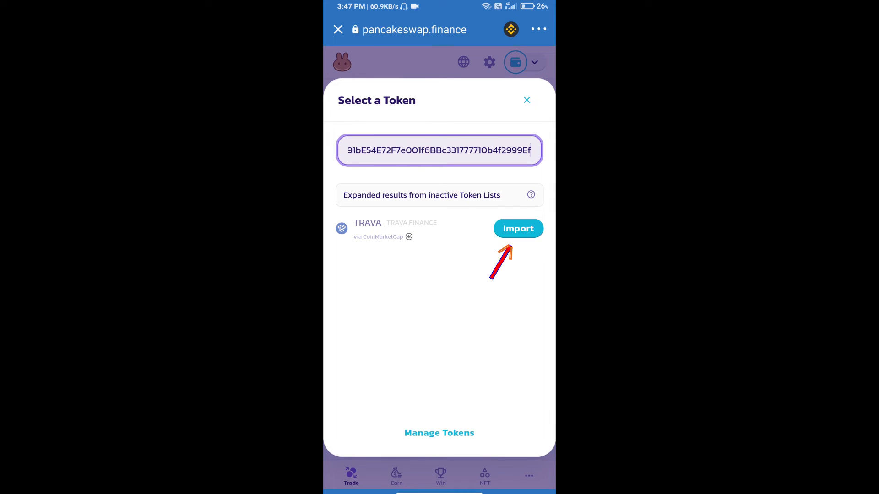
click(517, 228)
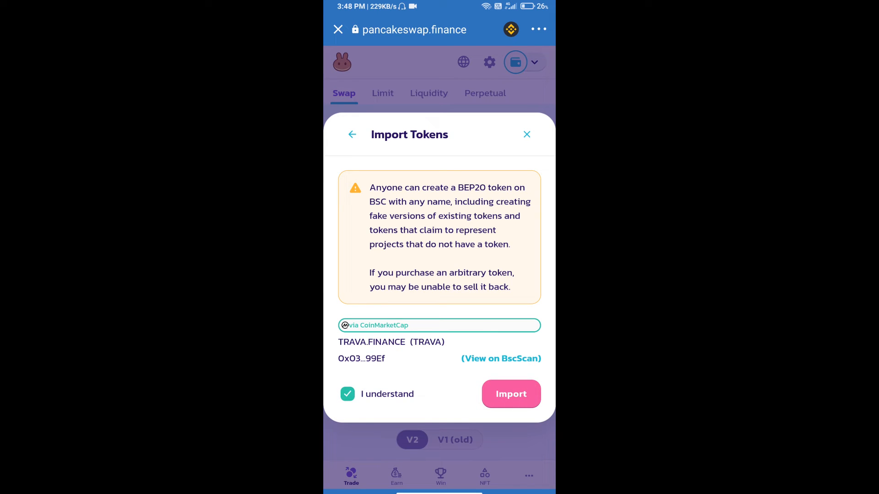
click(511, 394)
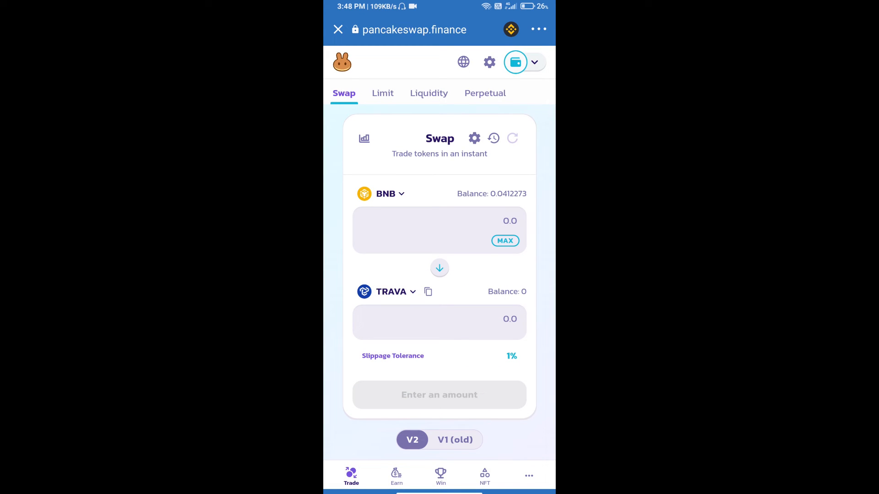
Set a custom slippage tolerance of 5% in the swap settings.
click(474, 137)
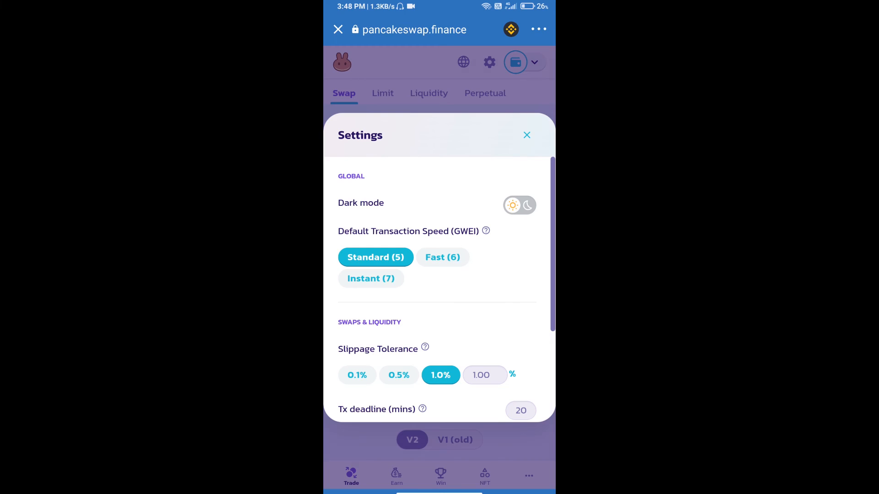
click(485, 375)
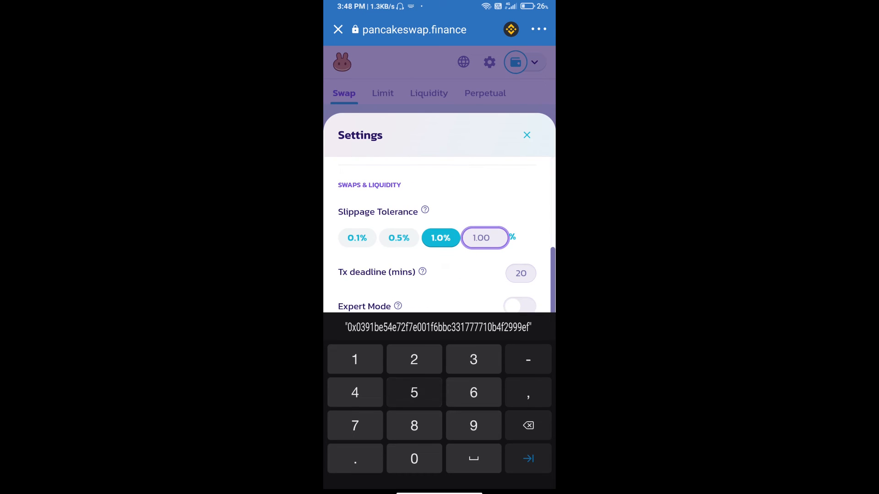
text(5)
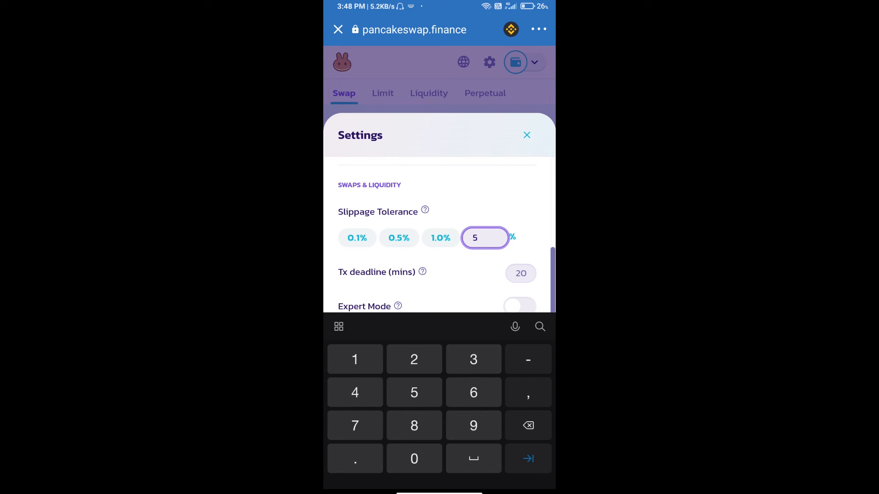
click(526, 135)
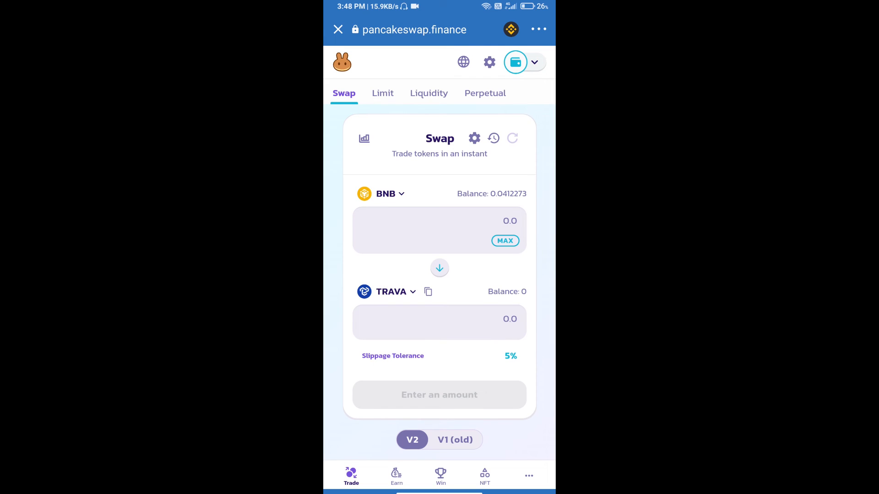
Swap about 0.000304 BNB for 100 TRAVA and confirm the swap.
text(100)
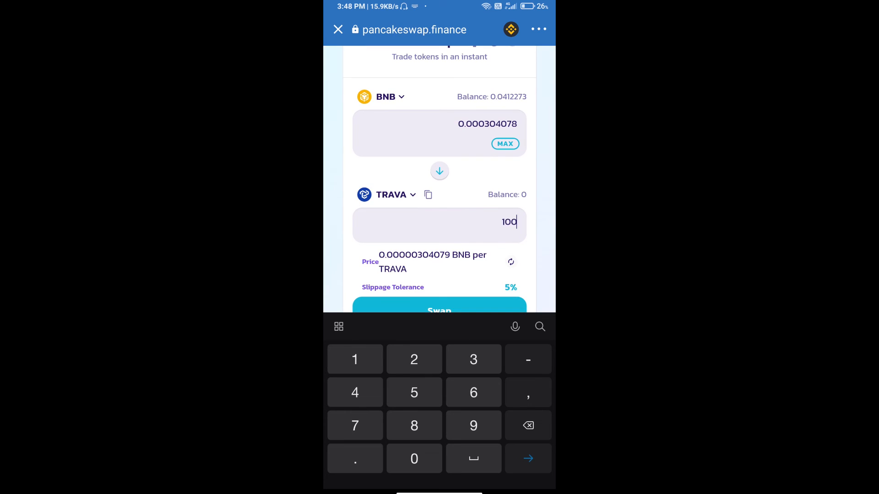
scroll(down, 3)
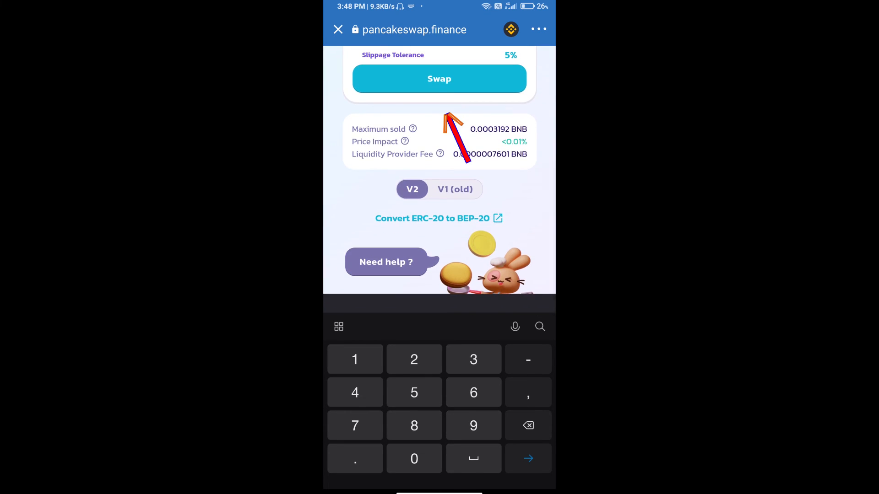
click(439, 78)
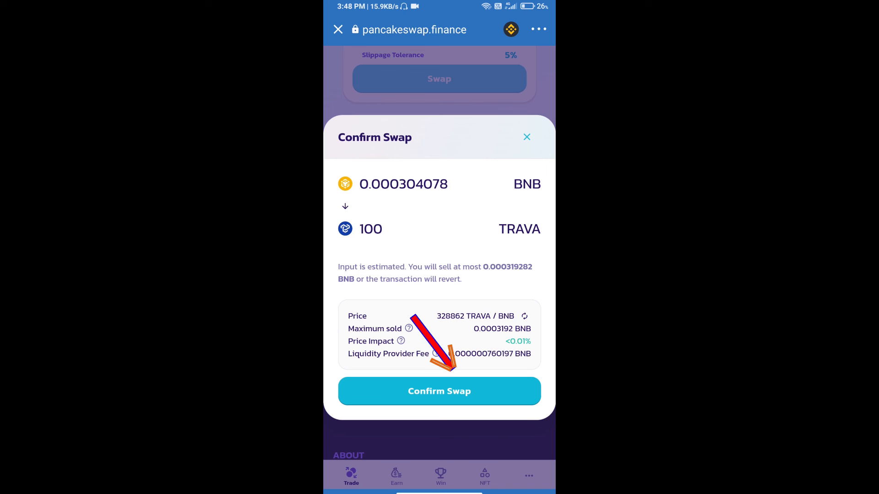
click(439, 390)
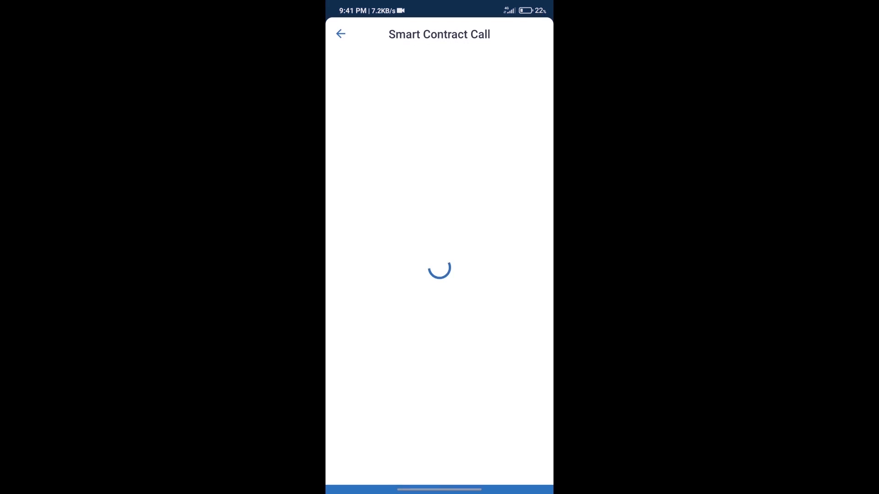